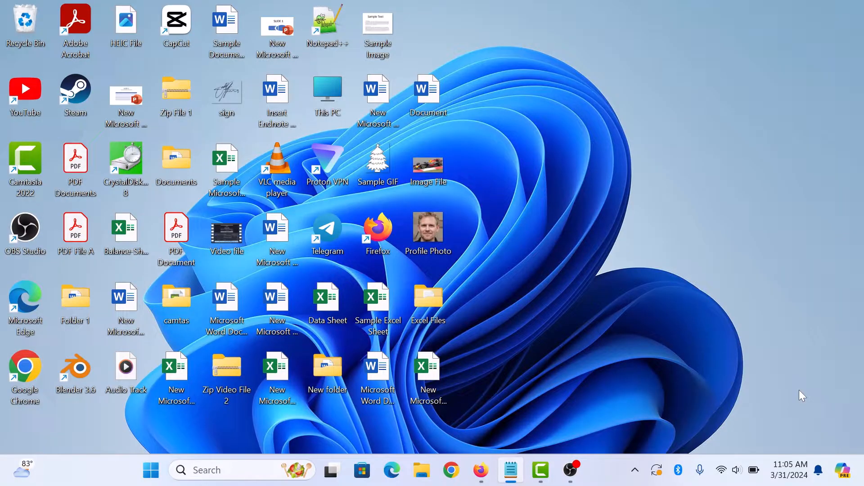
Launch Firefox from its taskbar icon to show a new tab
click(481, 470)
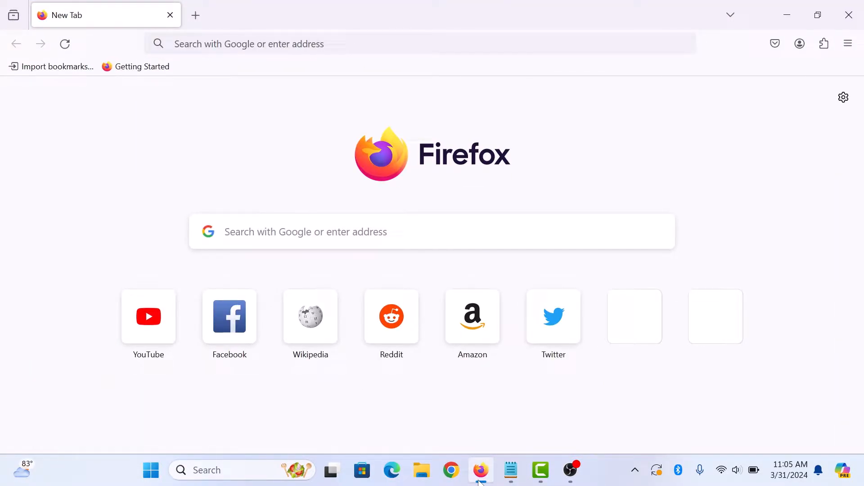
mouse_move(843, 122)
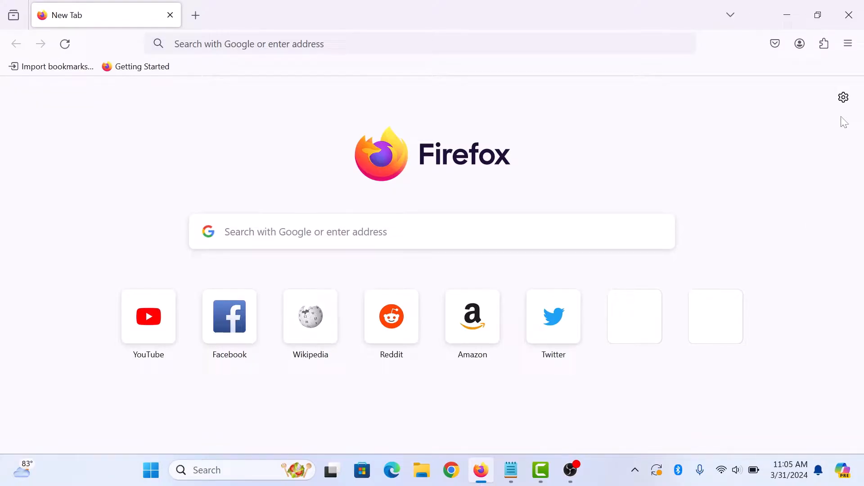
Open Help > About Firefox from the main menu to view version 124.0.1
click(848, 43)
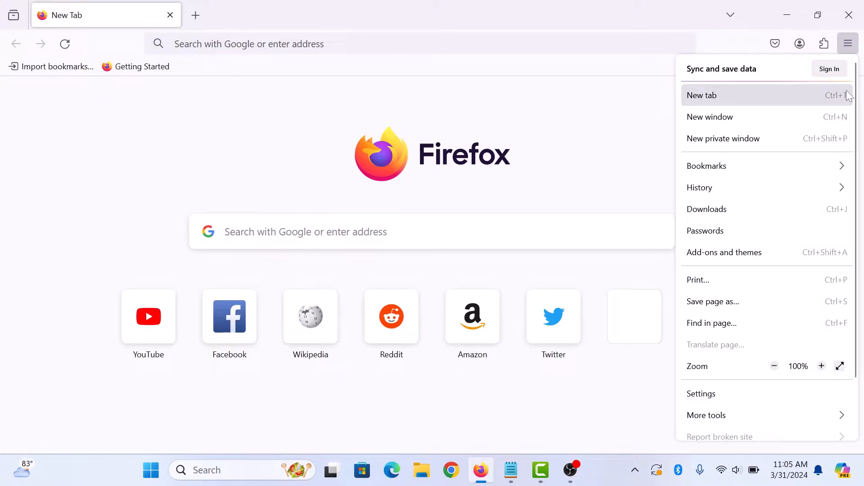
scroll(down, 3)
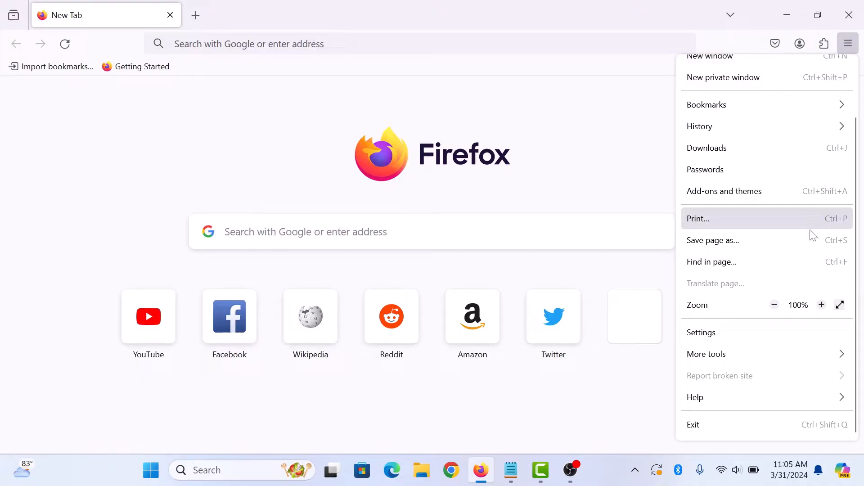
click(695, 398)
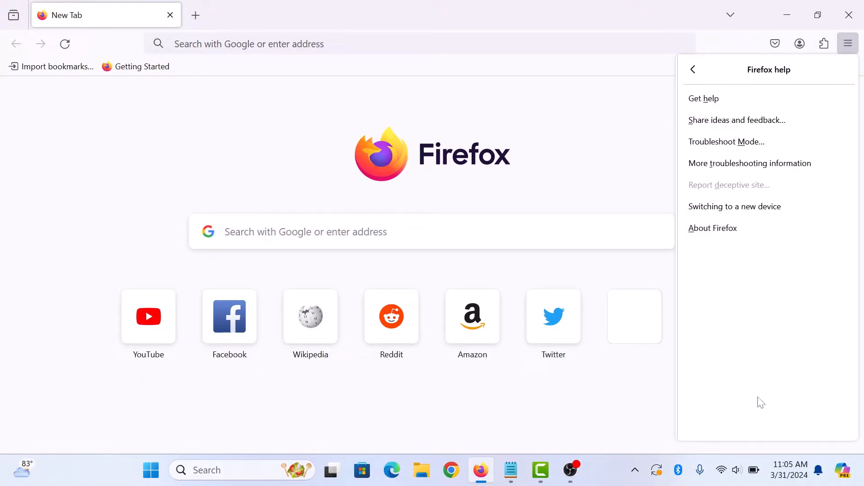
mouse_move(738, 234)
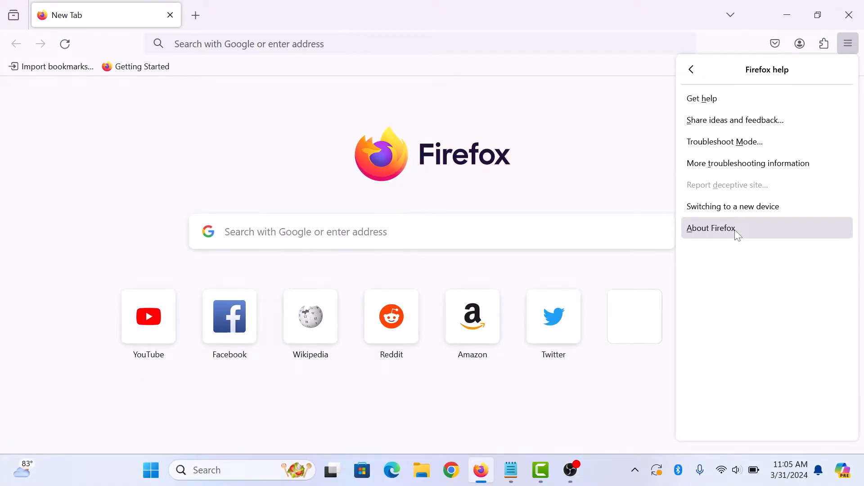
click(710, 228)
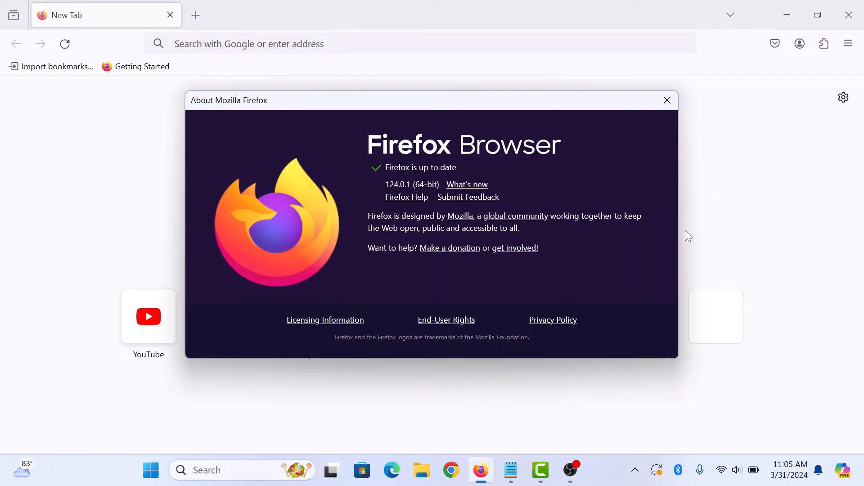
mouse_move(554, 217)
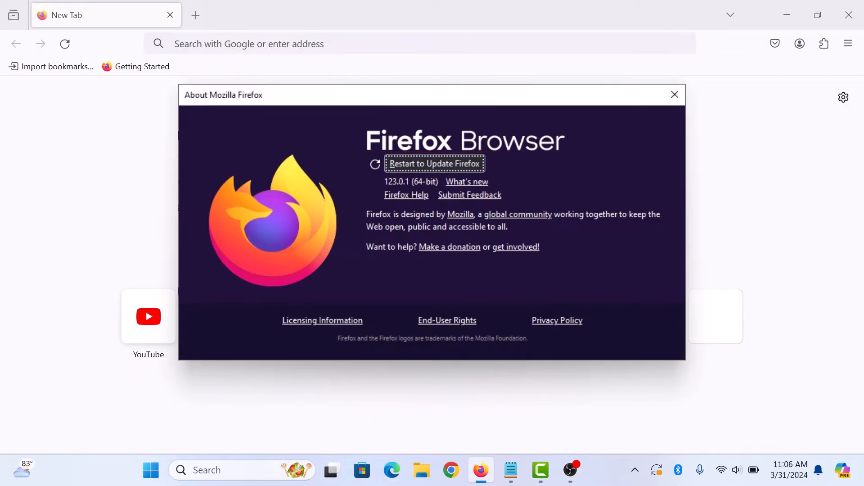
Restart Firefox to install the pending update to version 124.0.1
click(434, 163)
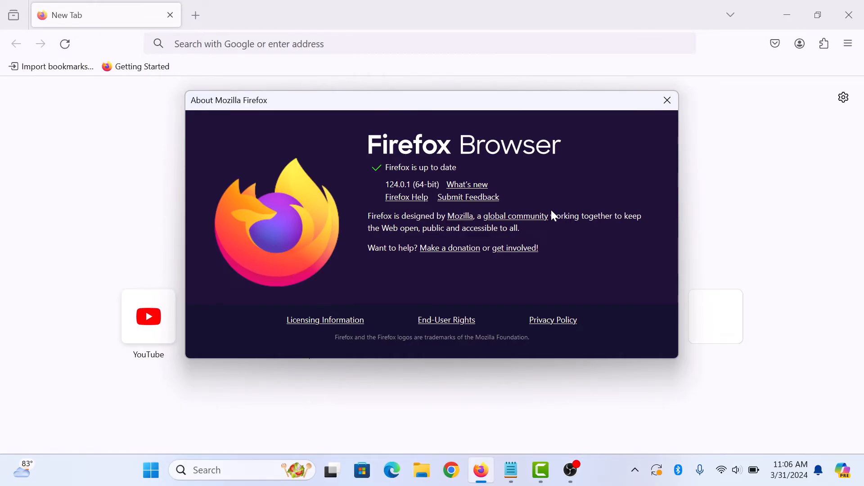
mouse_move(552, 216)
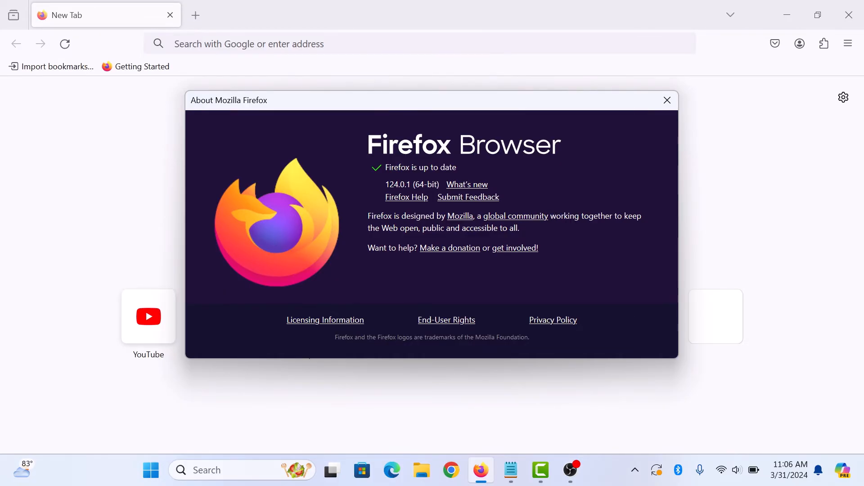
mouse_move(515, 185)
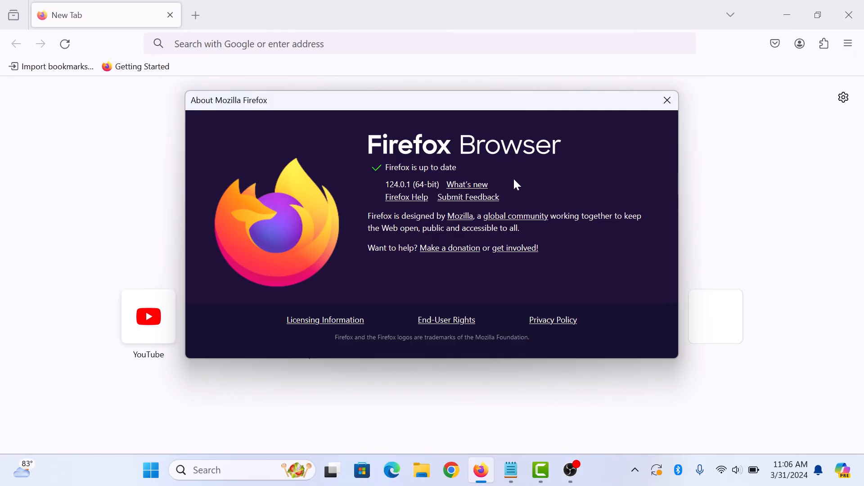